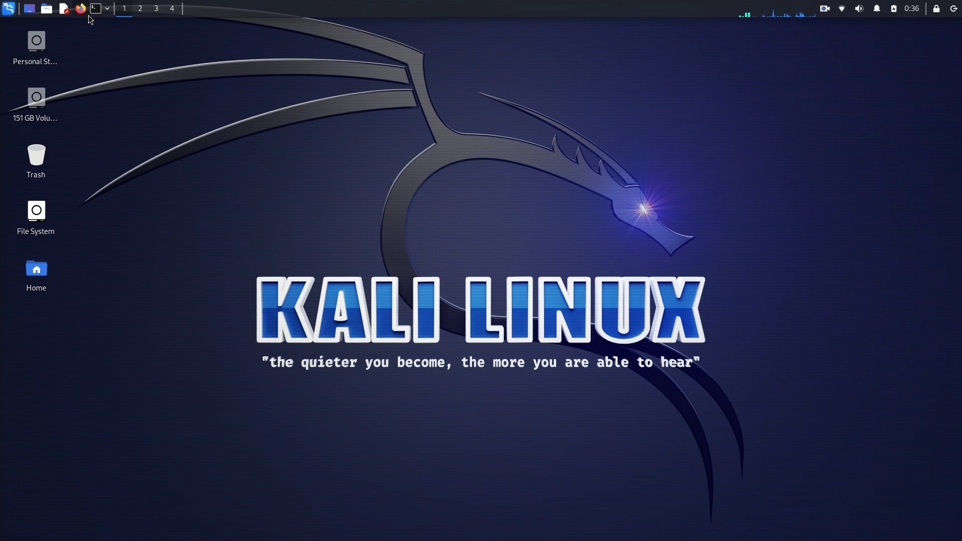
- Run iwconfig, then start a new terminal, elevate to root with sudo su and clear it
click(94, 8)
text(sudo su)
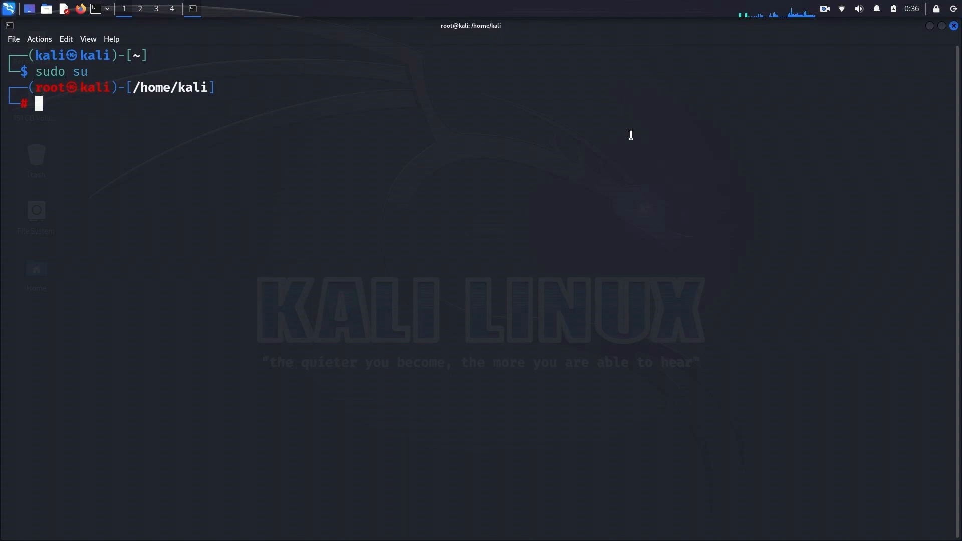
text(iwconfig)
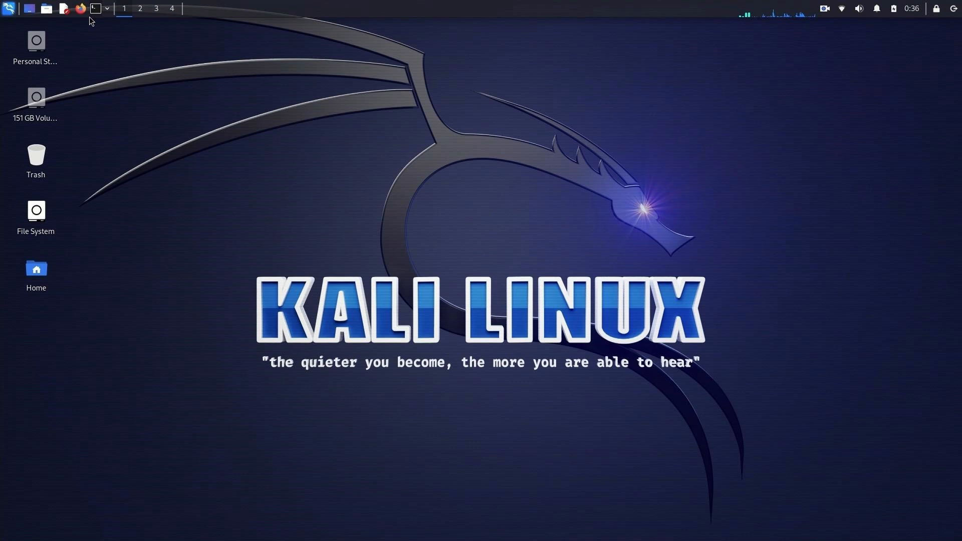
click(95, 8)
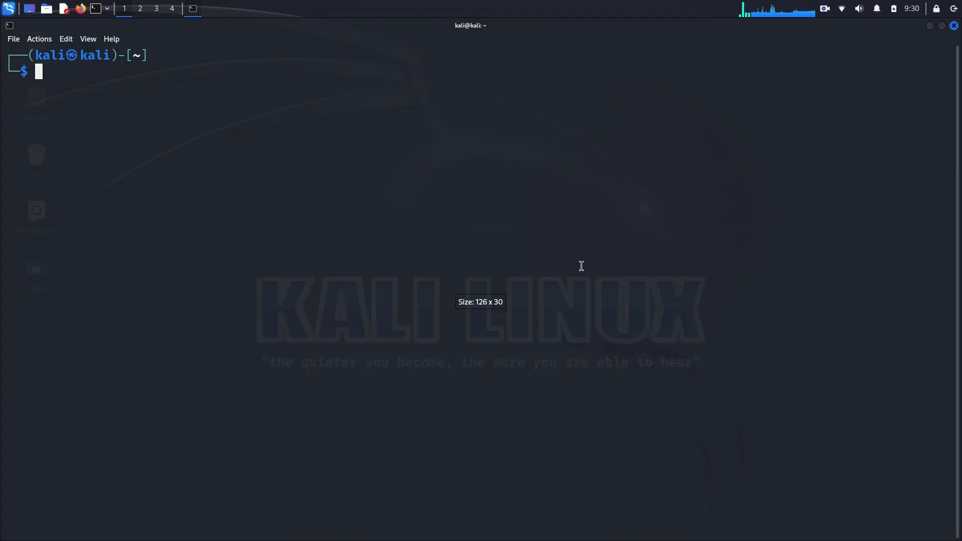
text(so)
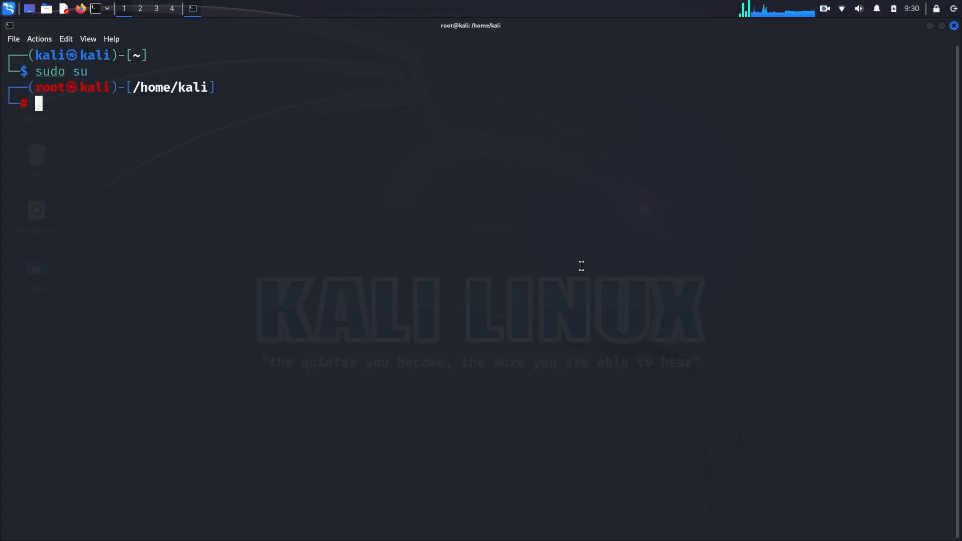
text(clear)
text(ifconfig)
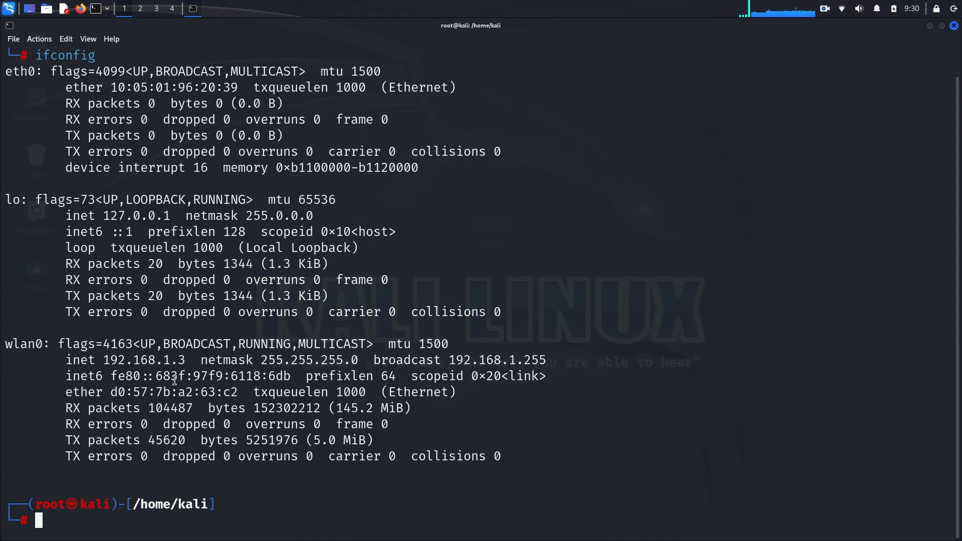
- View ifconfig output with wlan0 at 192.168.1.3 and begin a netdiscover command
double_click(146, 360)
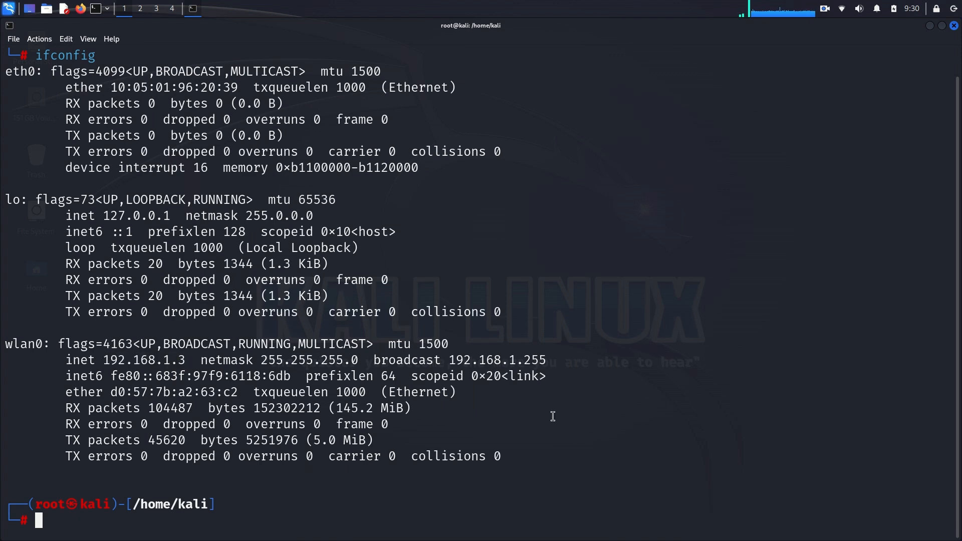
text(netdiscover)
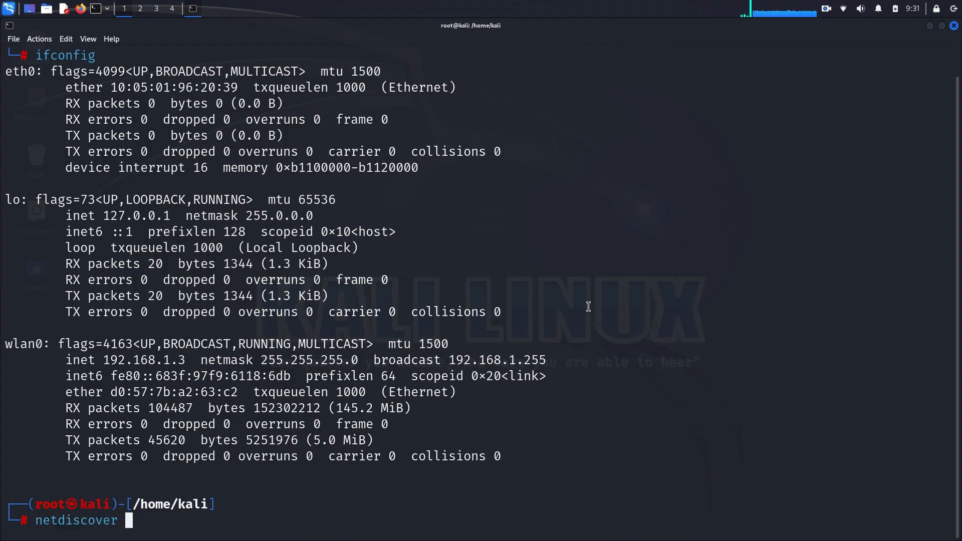
- Extend the command to 'netdiscover -i wlan0 -r 192.168.1' without running it
text(-i wlan0 -r)
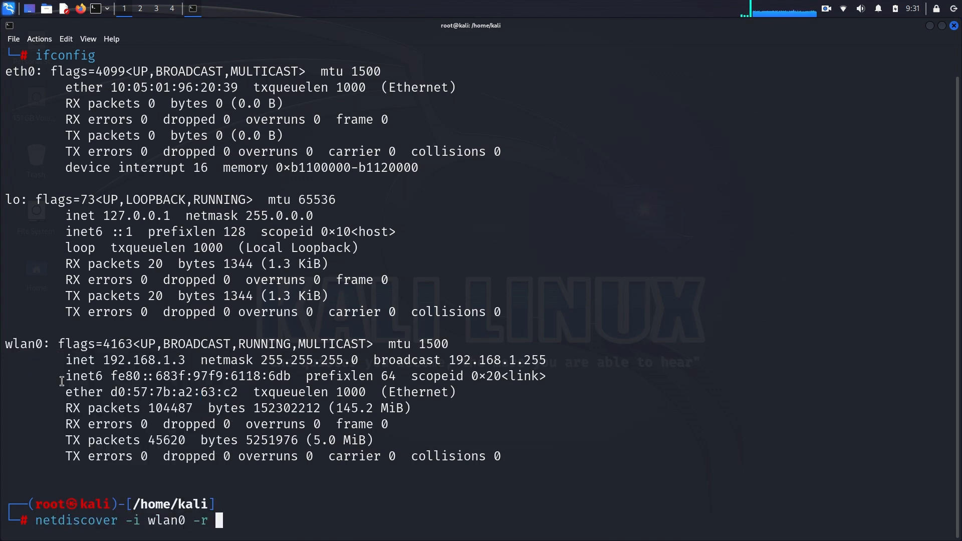
text(192.168.1)
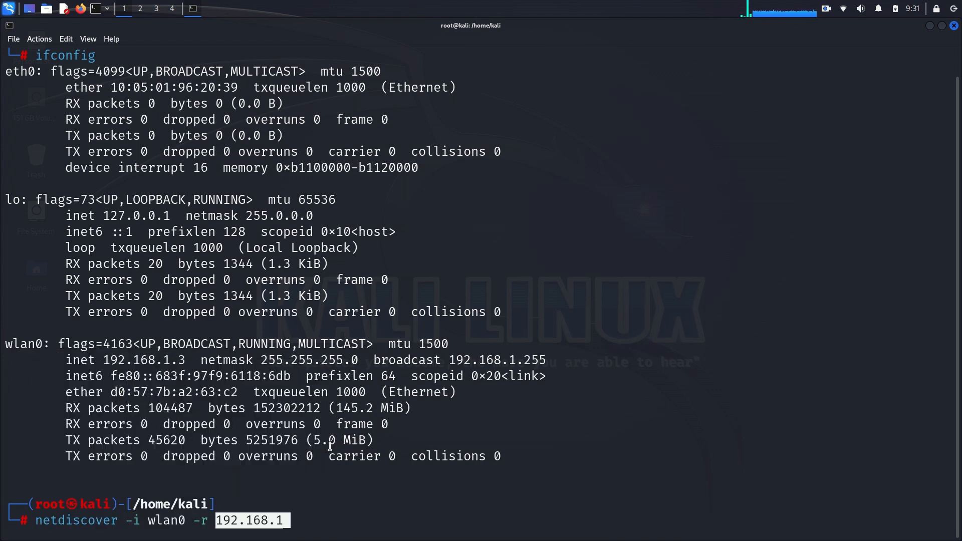